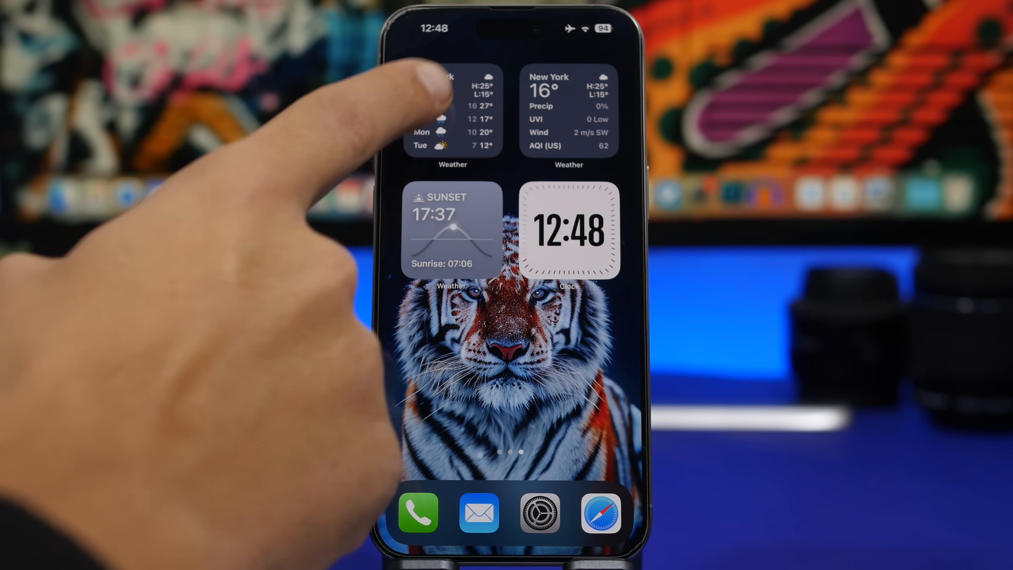
Add a Music filter with Use Listening History on to the Recording Focus
click(449, 97)
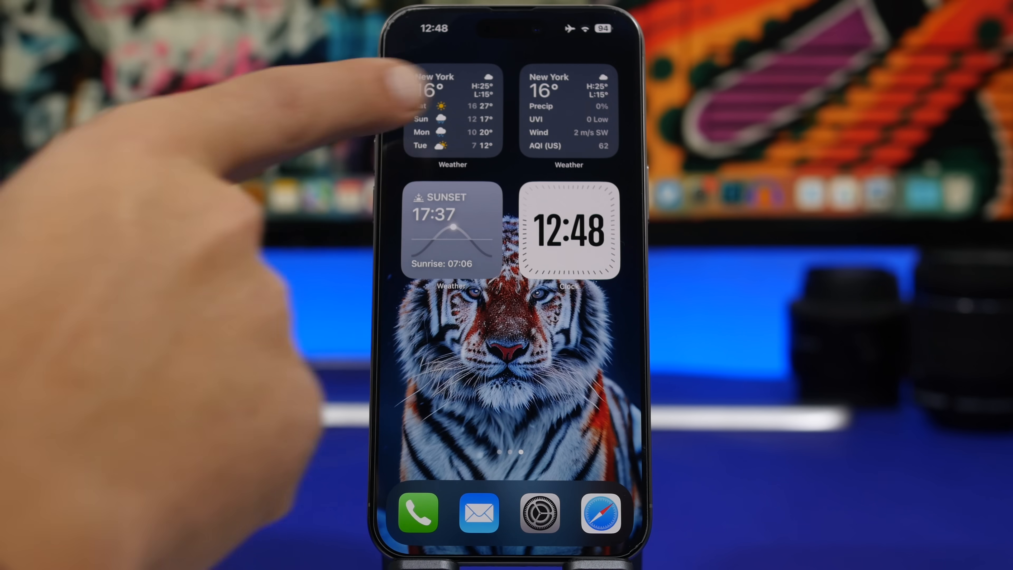
mouse_move(452, 97)
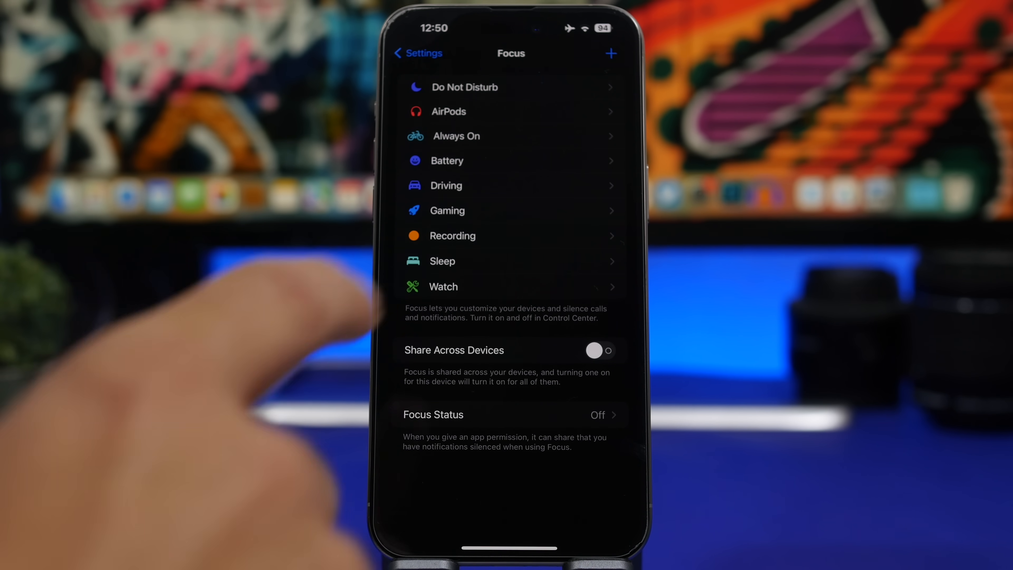
click(452, 236)
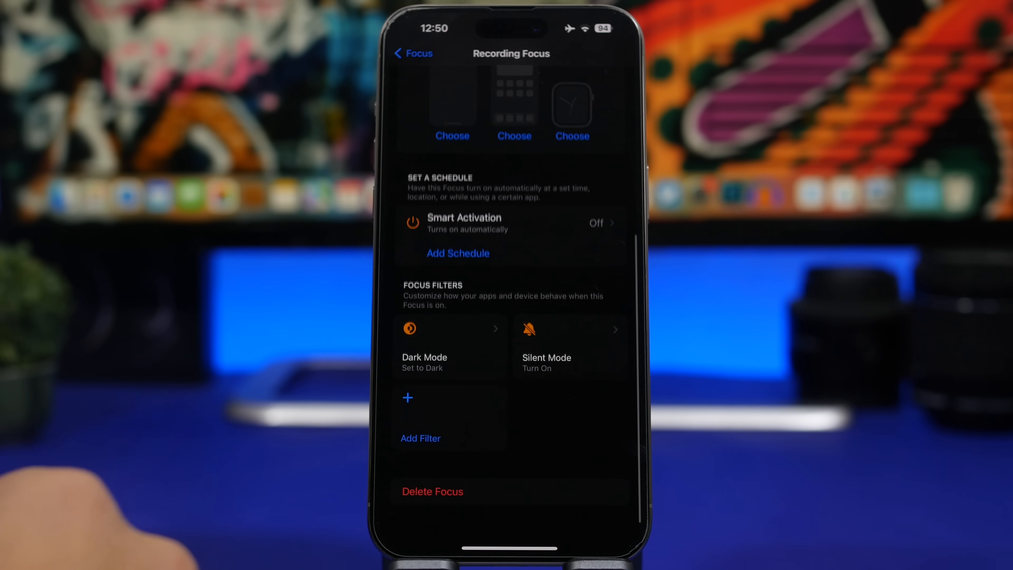
click(420, 438)
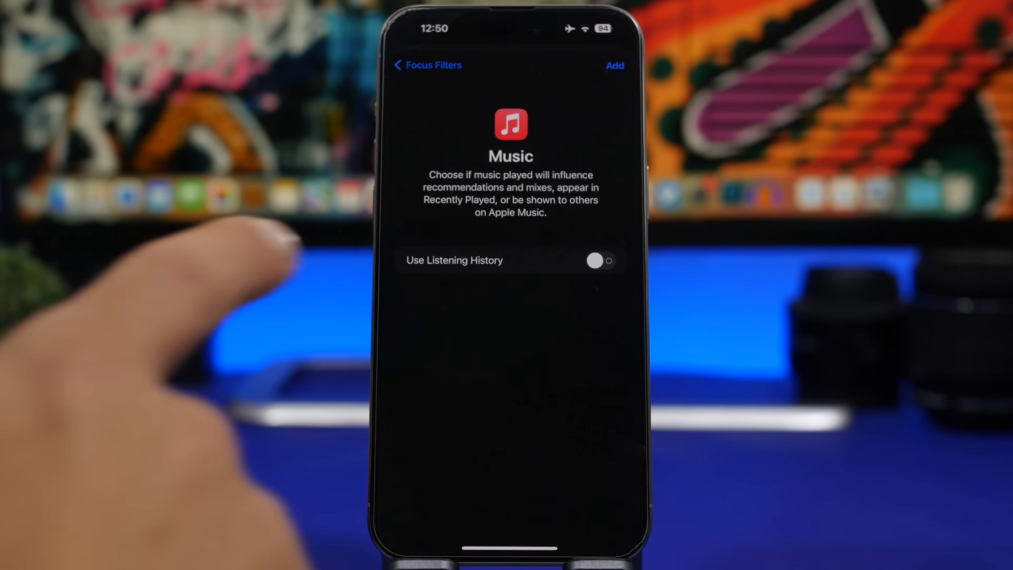
click(599, 260)
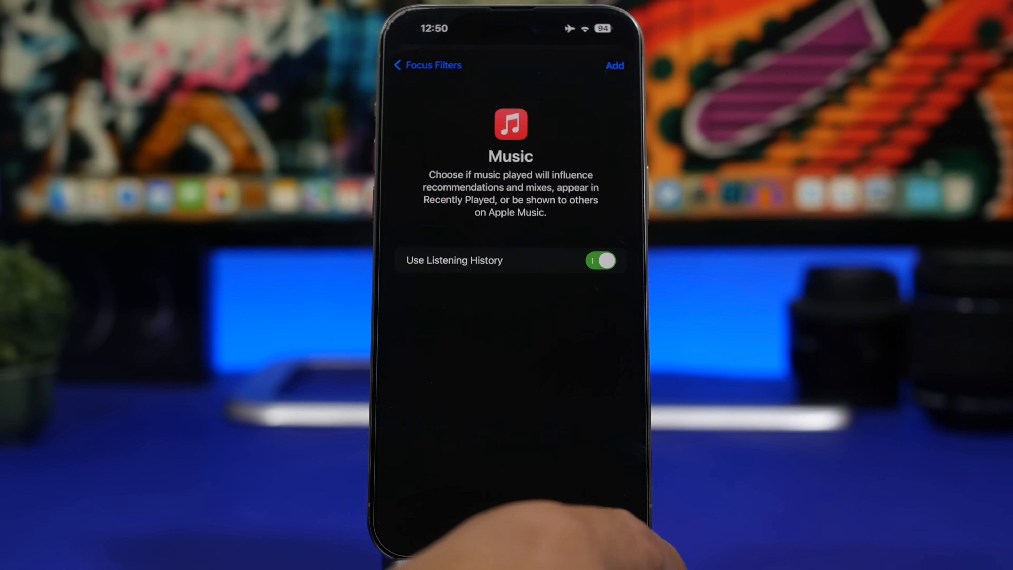
click(600, 259)
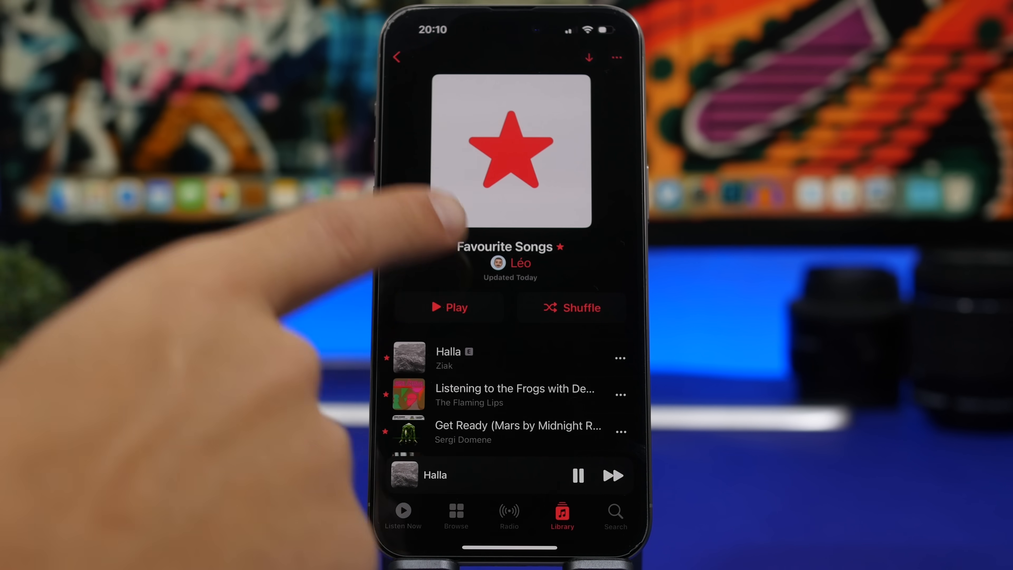
mouse_move(446, 213)
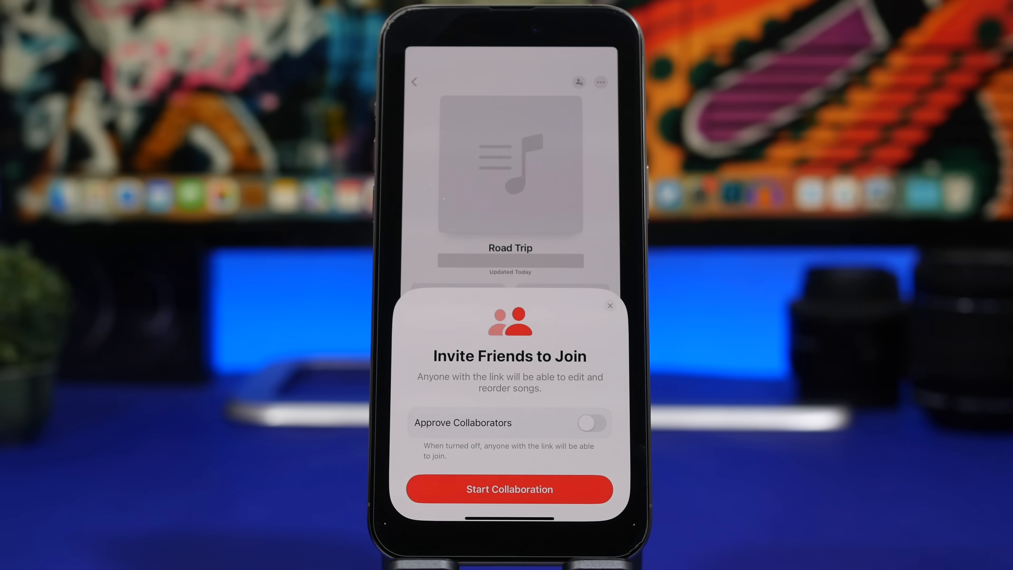
Start collaboration on the Road Trip playlist with Approve Collaborators left off
click(509, 489)
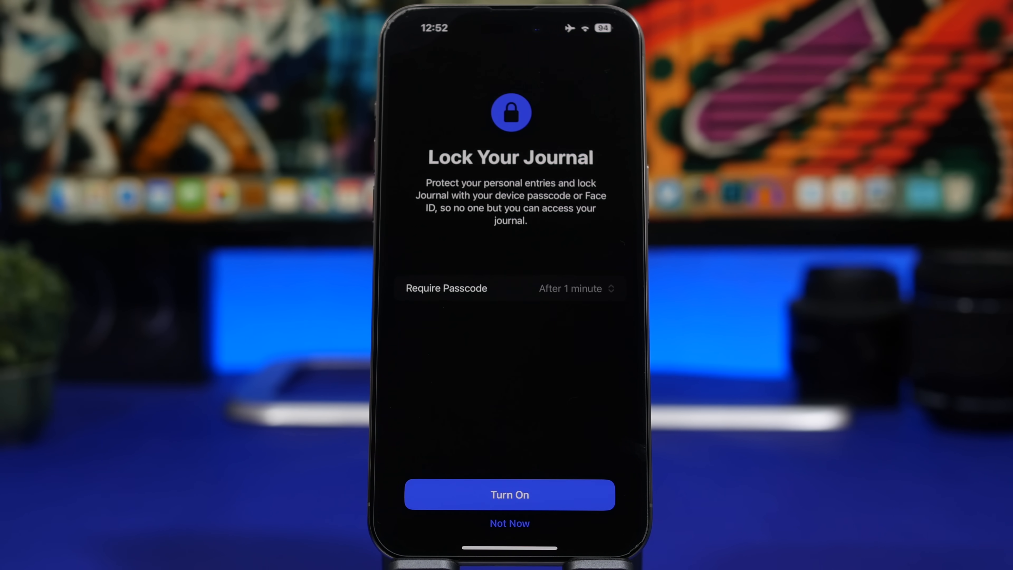
Turn on the journal lock, allow Face ID and unlock with the passcode
click(509, 495)
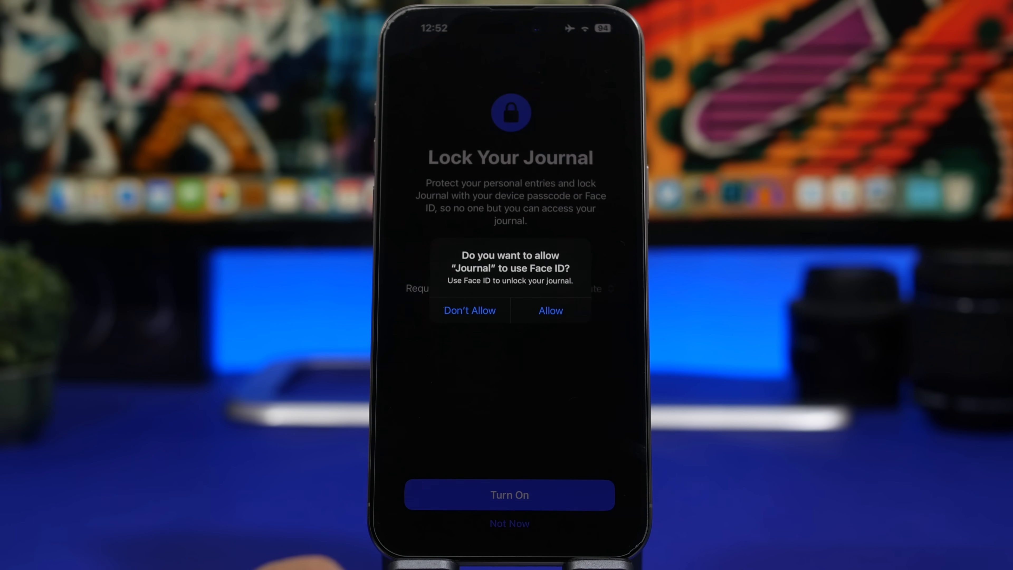
click(549, 310)
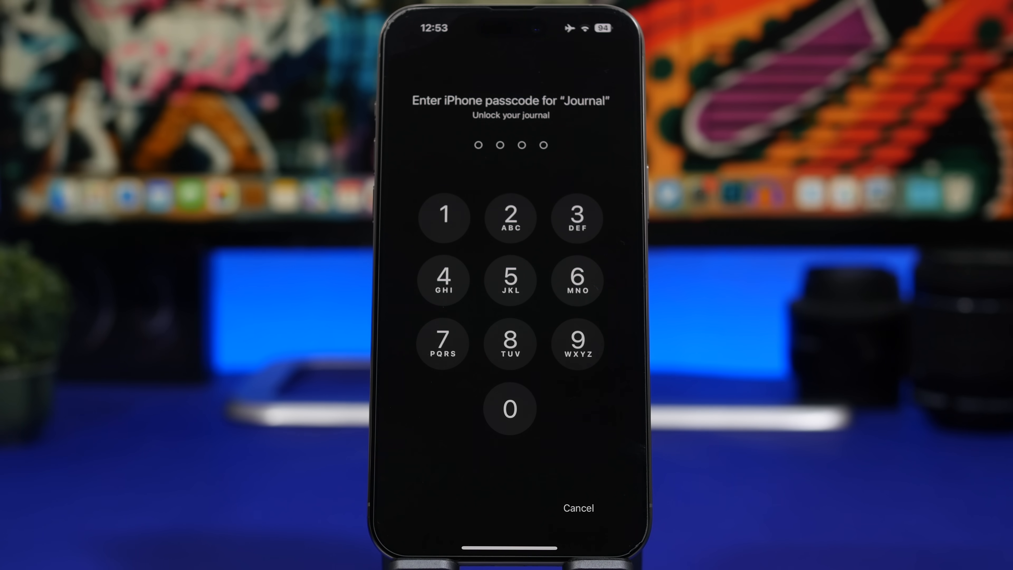
click(510, 408)
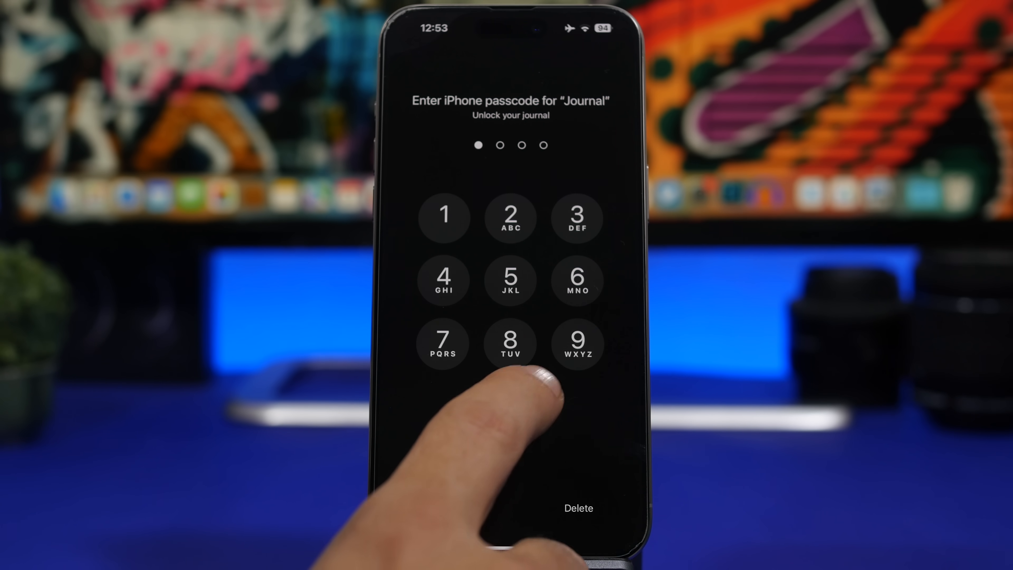
click(509, 401)
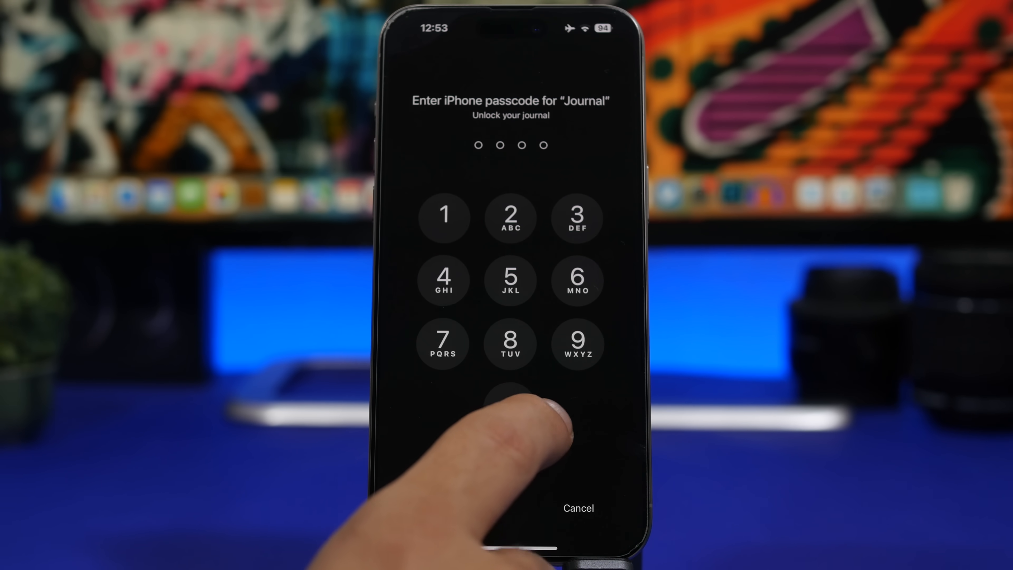
click(509, 401)
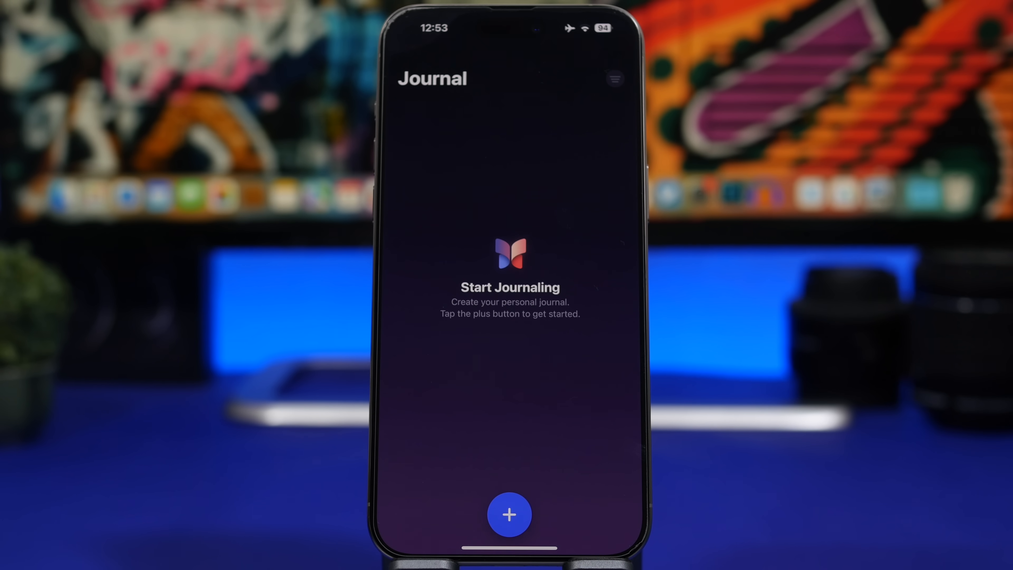
Start a new journal entry to bring up the Journaling Suggestions introduction
click(509, 513)
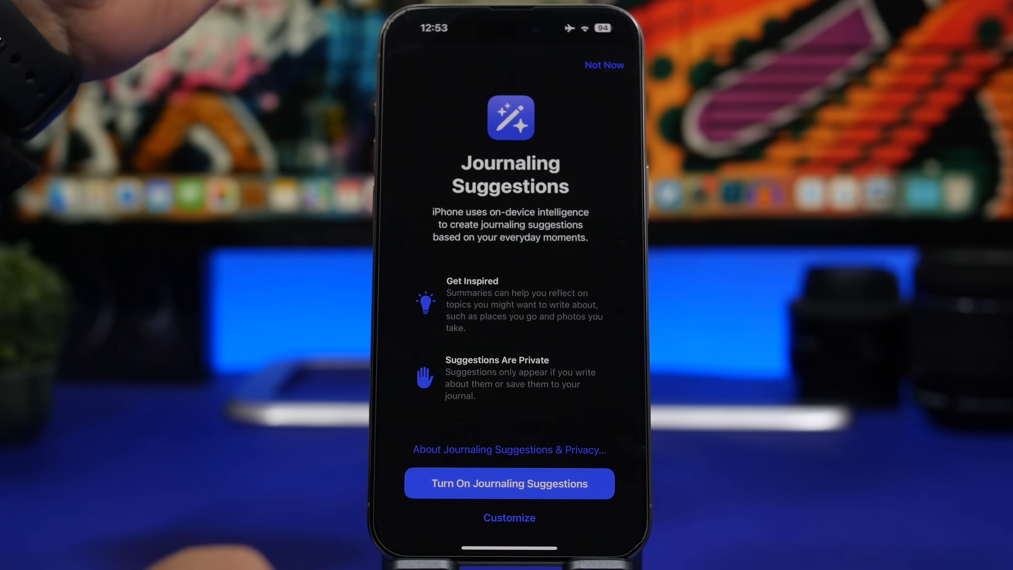
click(508, 483)
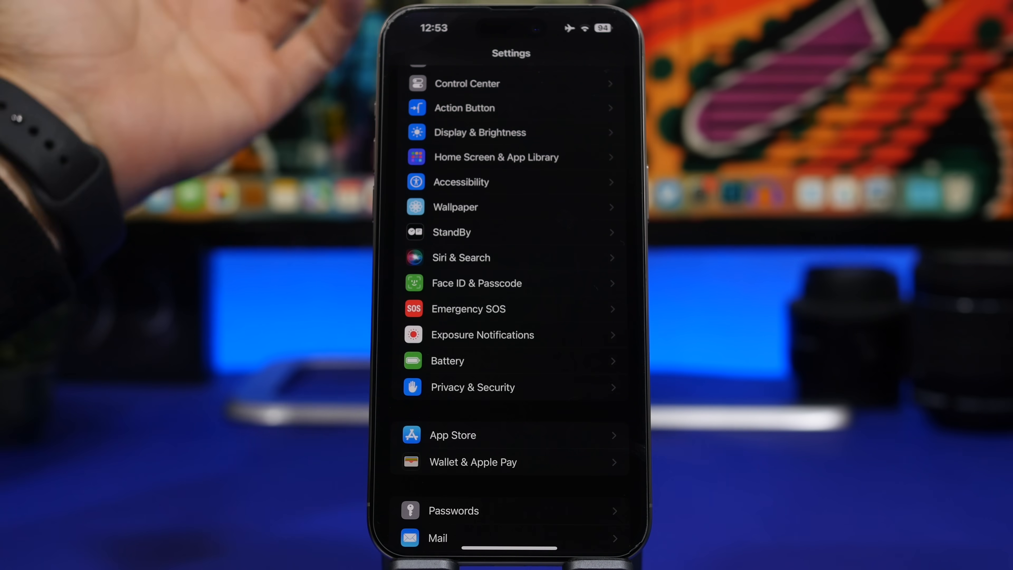
Turn on Journaling Suggestions in the Journal settings
click(473, 387)
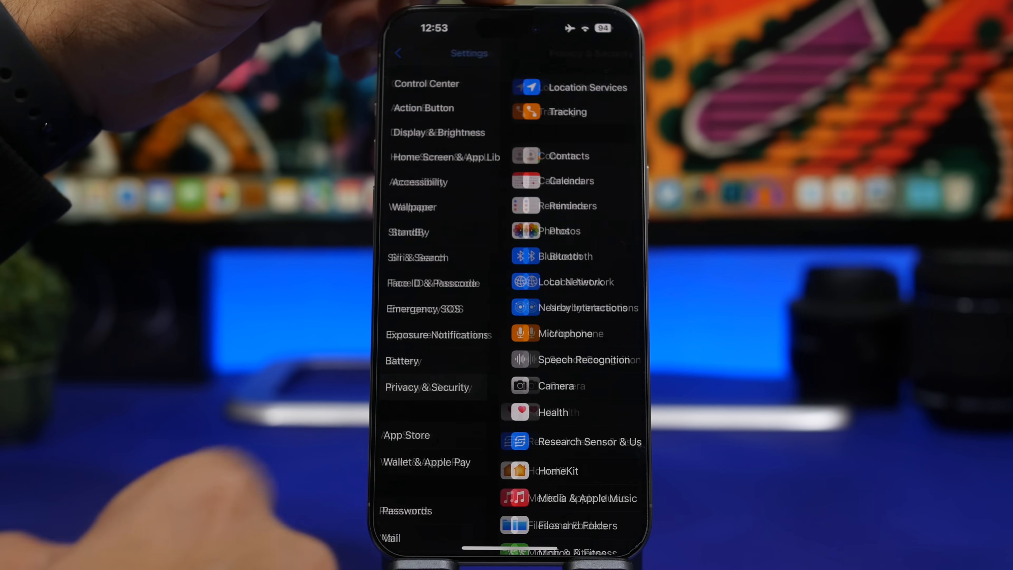
click(427, 386)
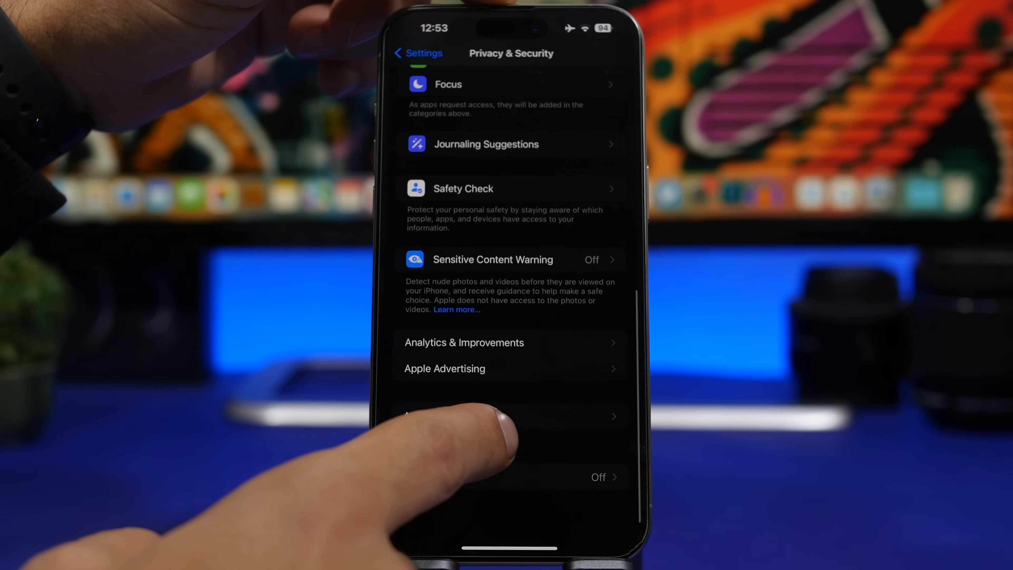
scroll(down, 3)
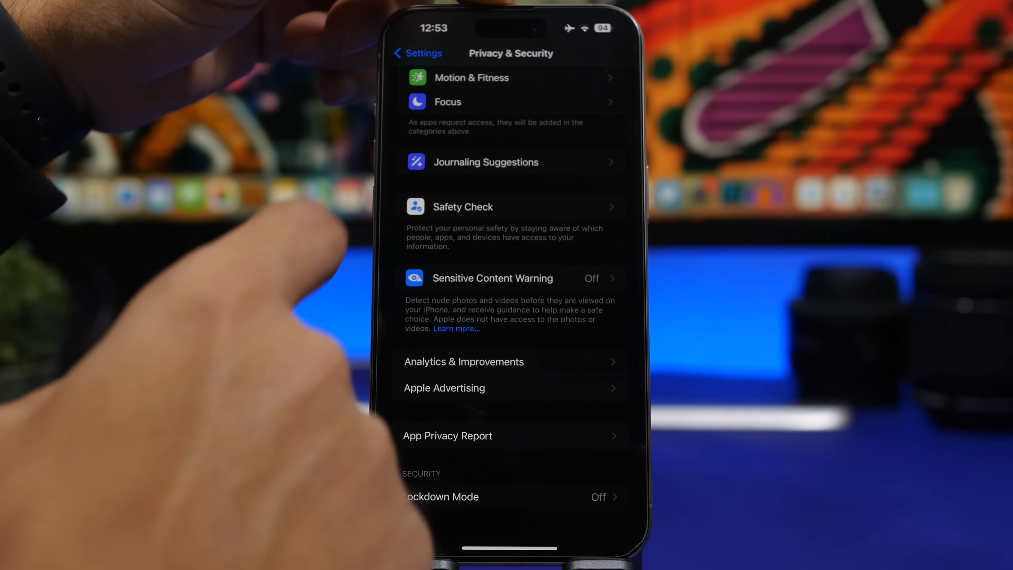
click(486, 162)
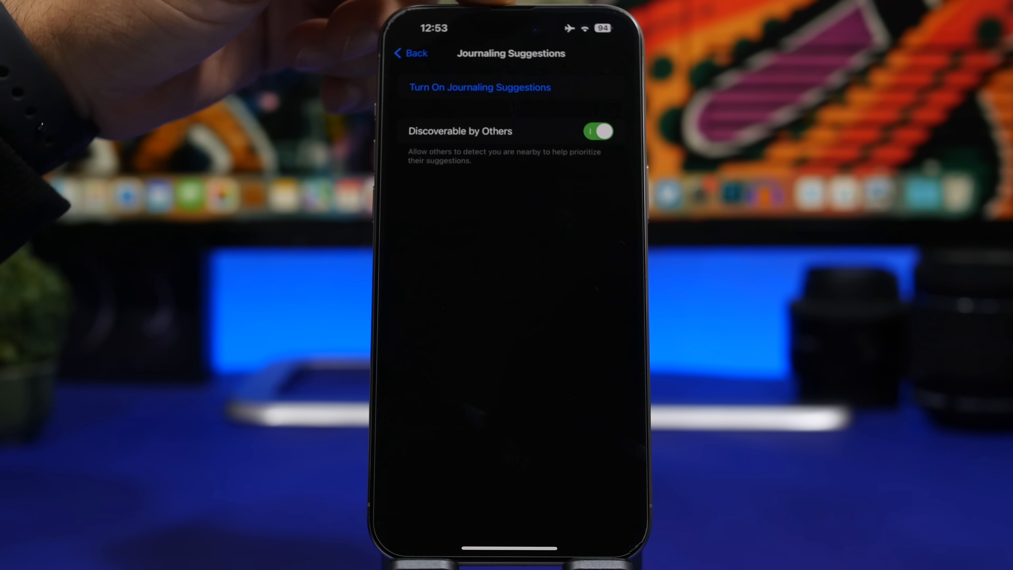
Review the suggestion sources: Activity, Media, Contacts and Photos on, Significant Locations off
click(480, 87)
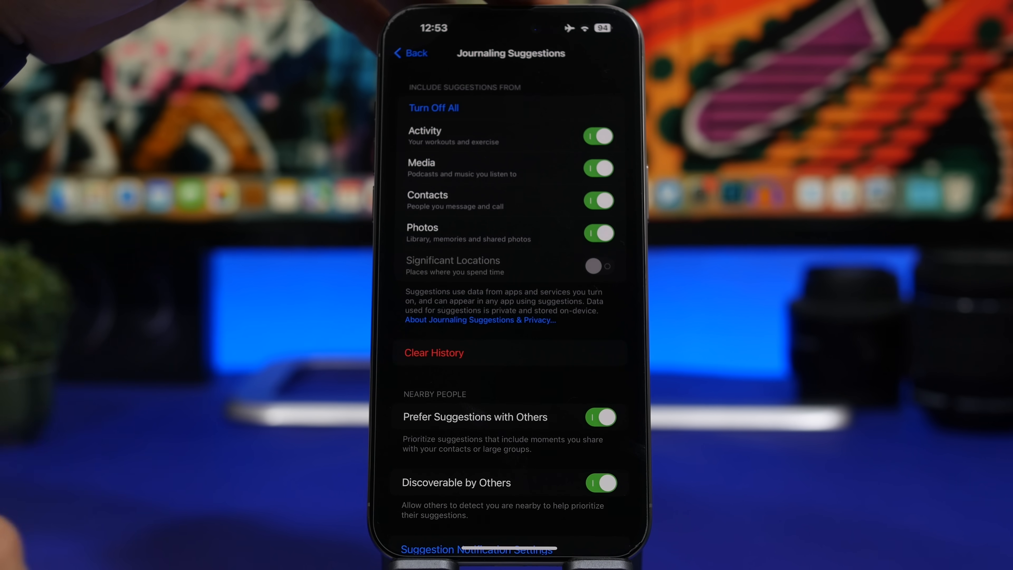
scroll(down, 3)
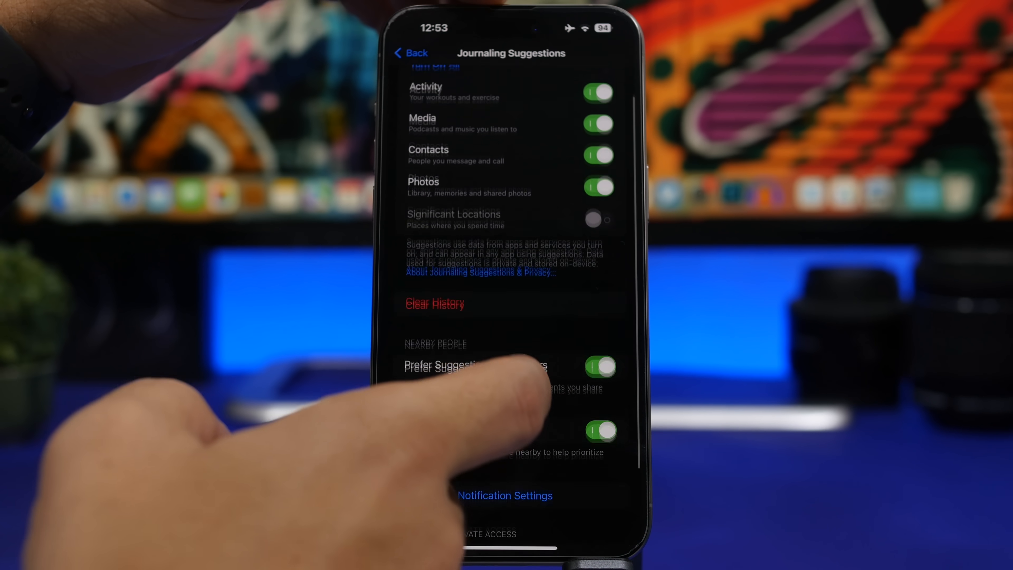
scroll(up, 3)
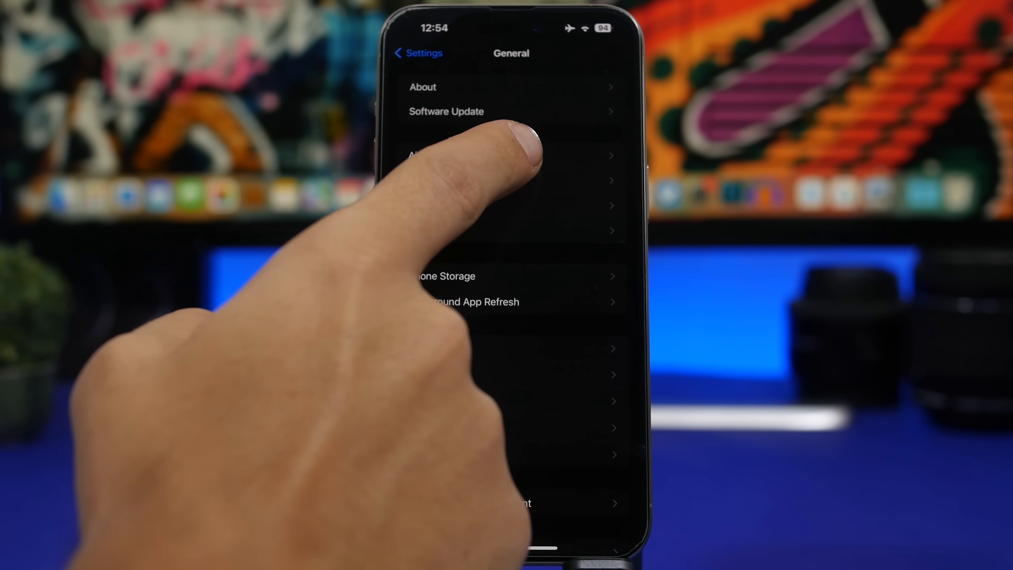
Switch AirPlay Receiver on for everyone in AirPlay & Handoff, then cancel the password prompt
click(510, 155)
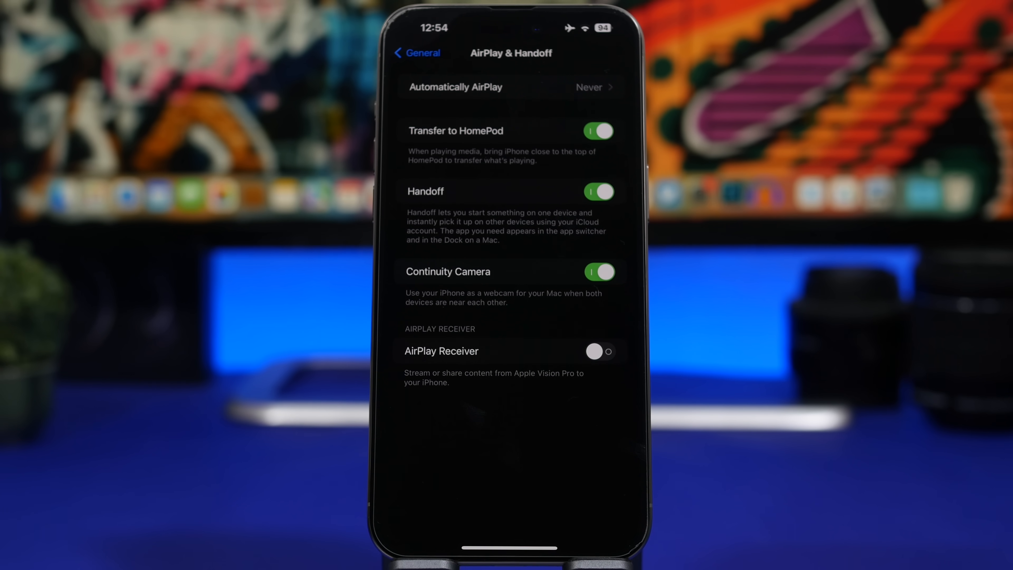
click(601, 351)
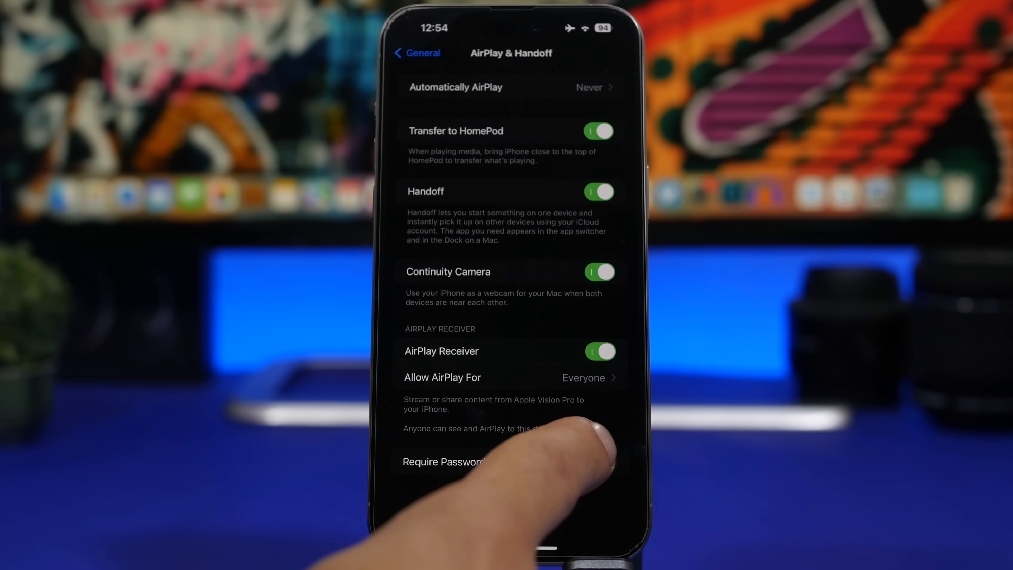
click(444, 461)
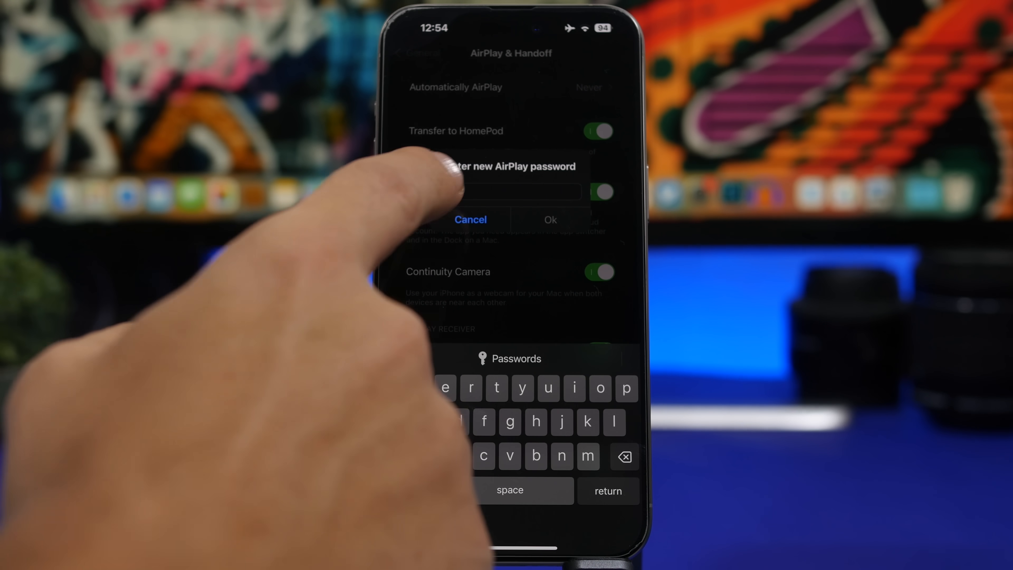
click(470, 218)
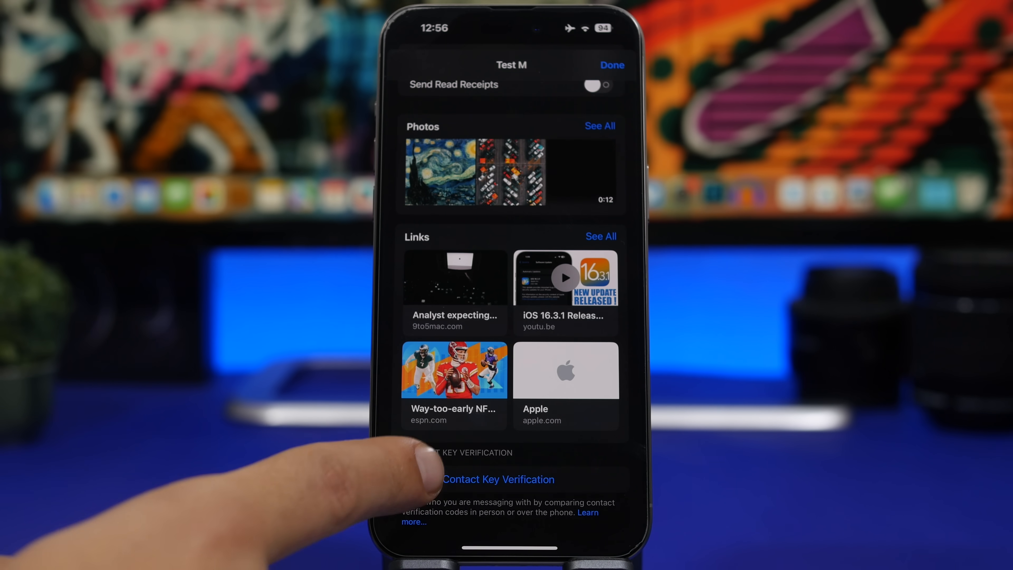
View the Contact Key Verification settings with Verification in iMessage still off
click(498, 479)
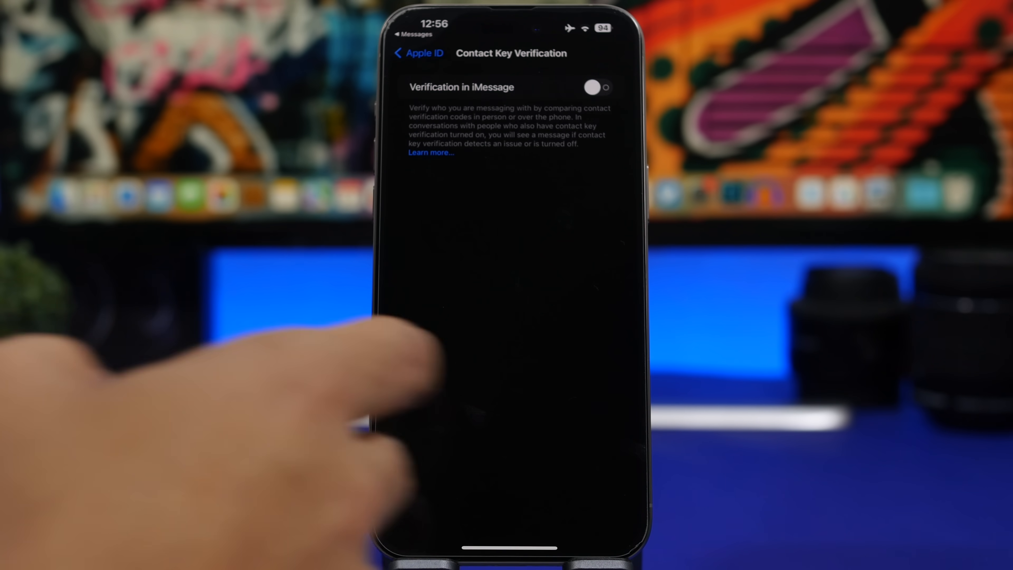
click(596, 87)
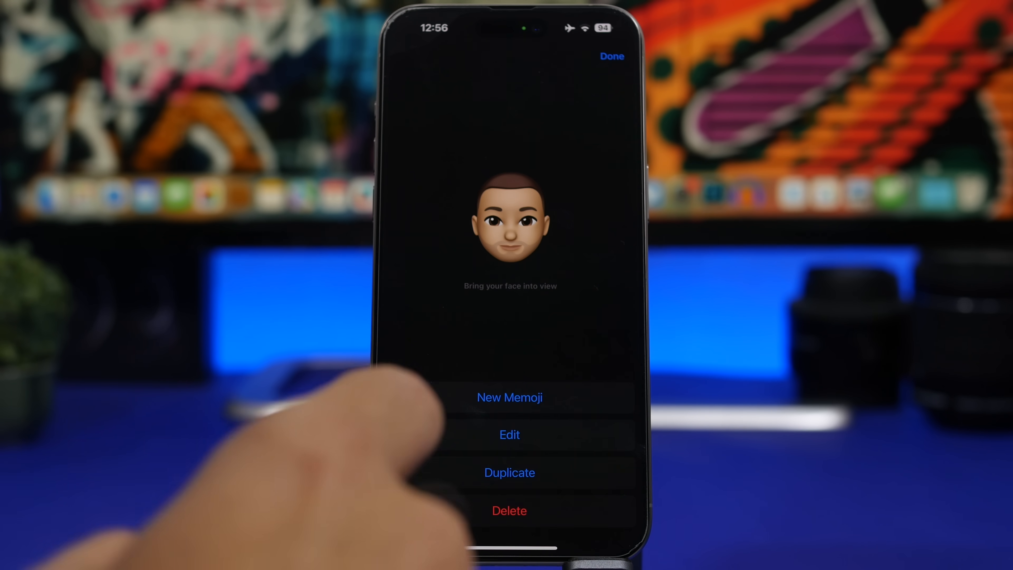
Show the Memoji options: New Memoji, Edit, Duplicate and Delete
click(510, 434)
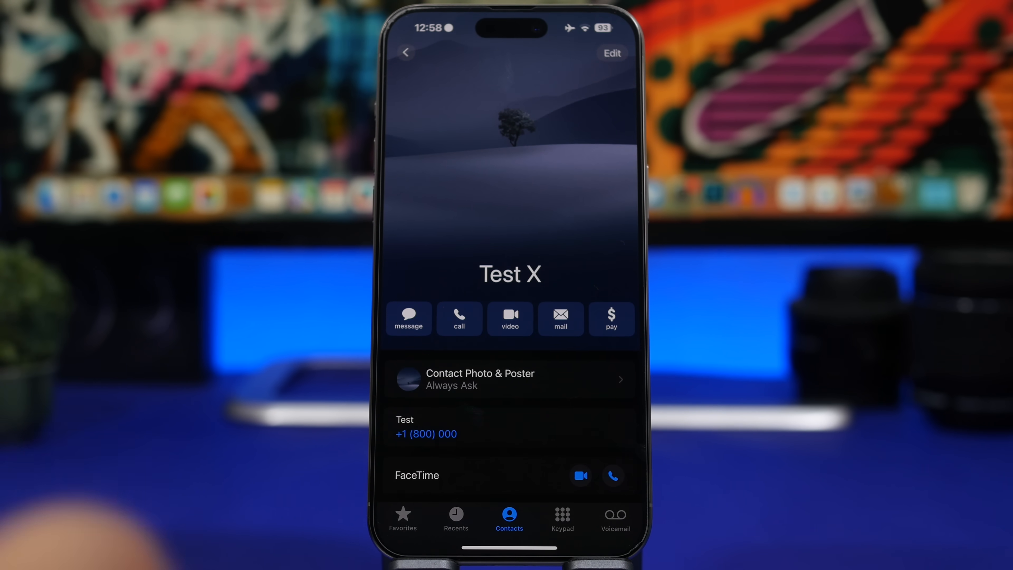
Customise the Test X contact poster and colour its name light blue
click(611, 53)
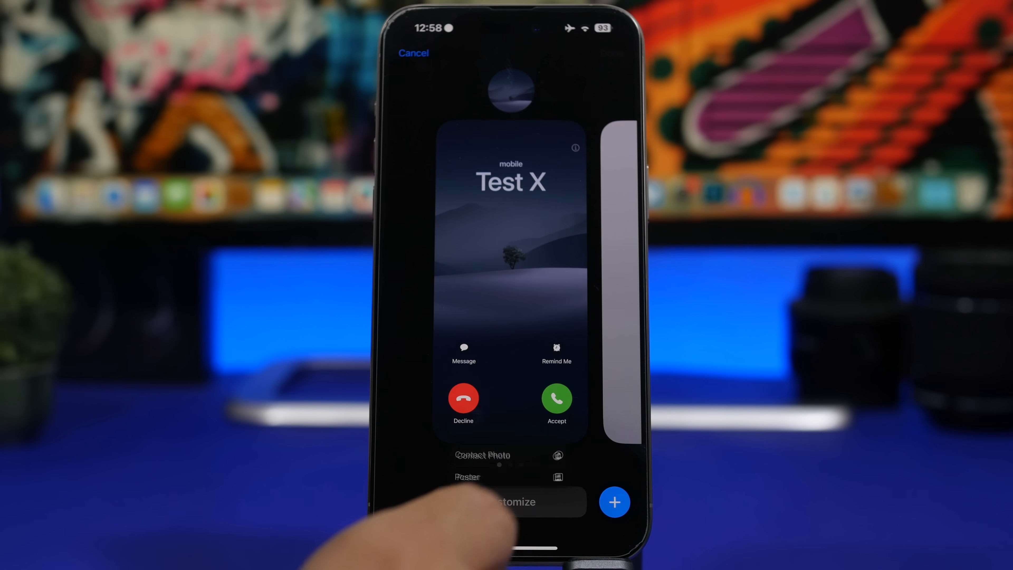
click(482, 454)
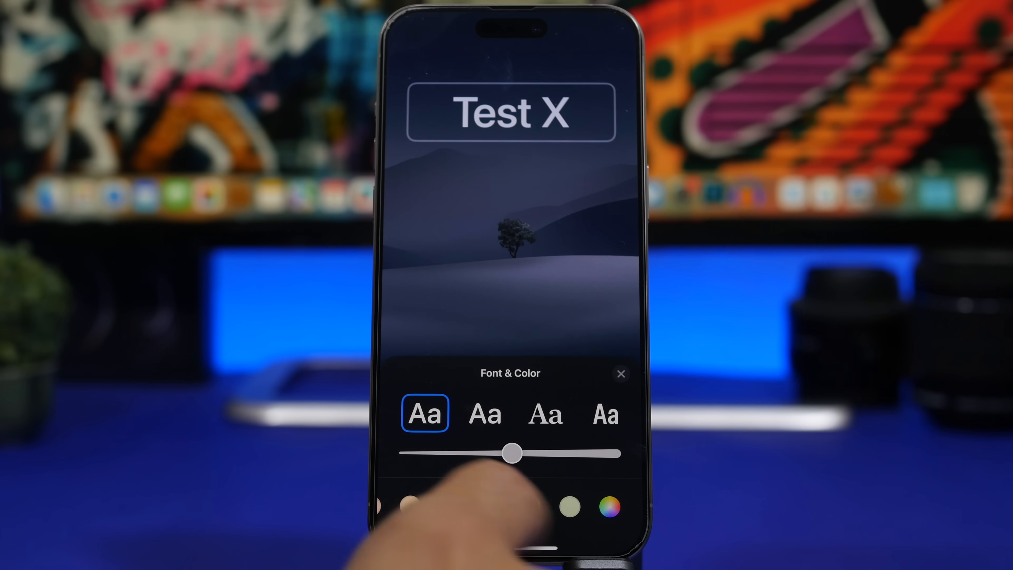
click(489, 506)
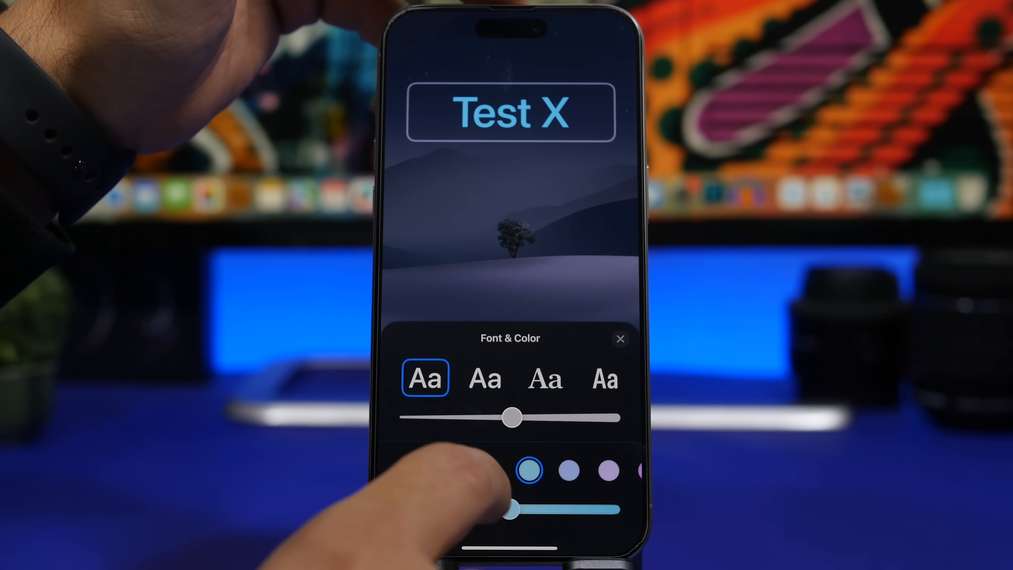
click(490, 505)
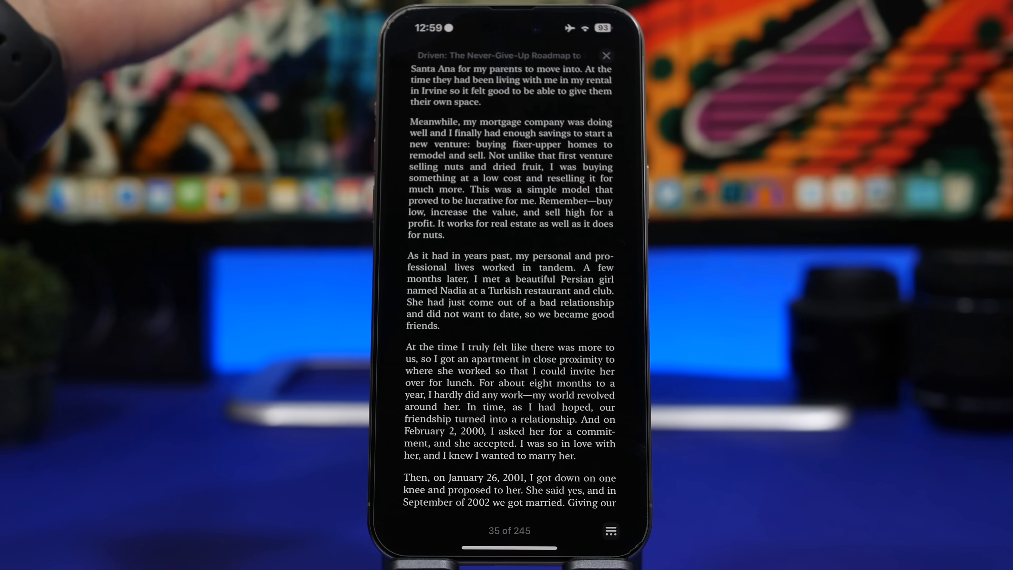
Show the book's reading options for Contents, Bookmarks, Search and Themes & Settings
click(609, 530)
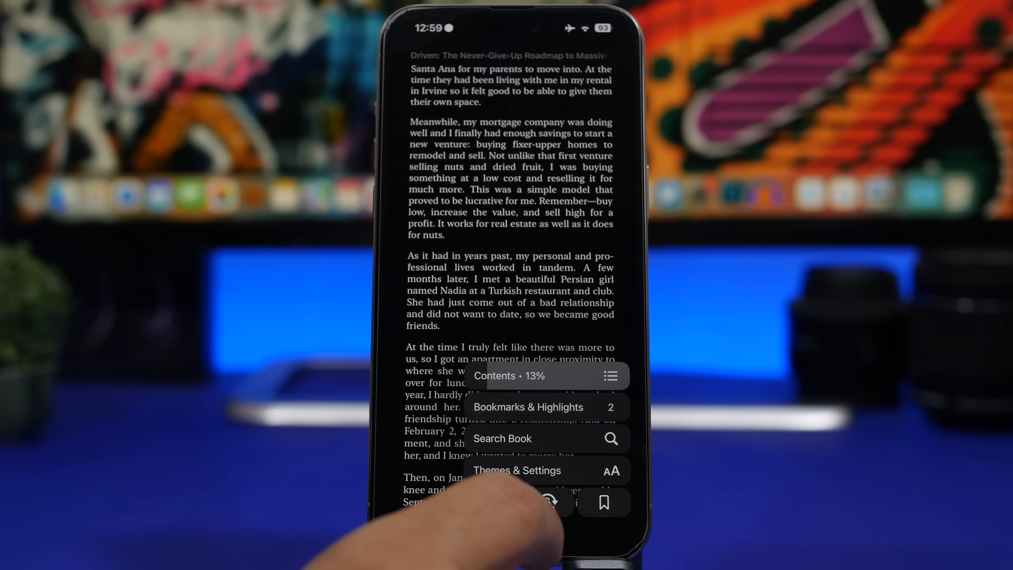
click(517, 470)
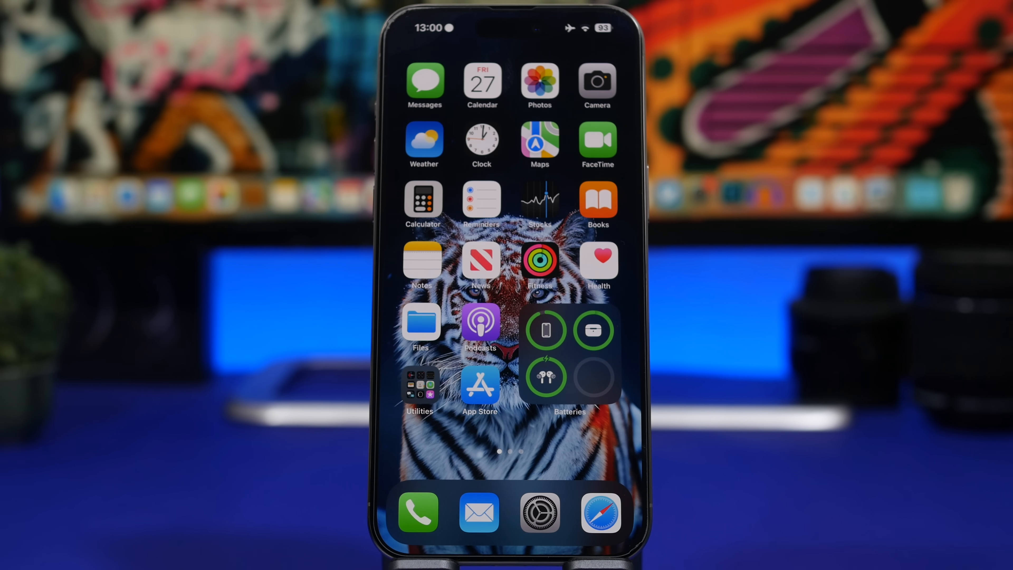
Open Calendar in month view and scroll through October to December 2023
click(481, 86)
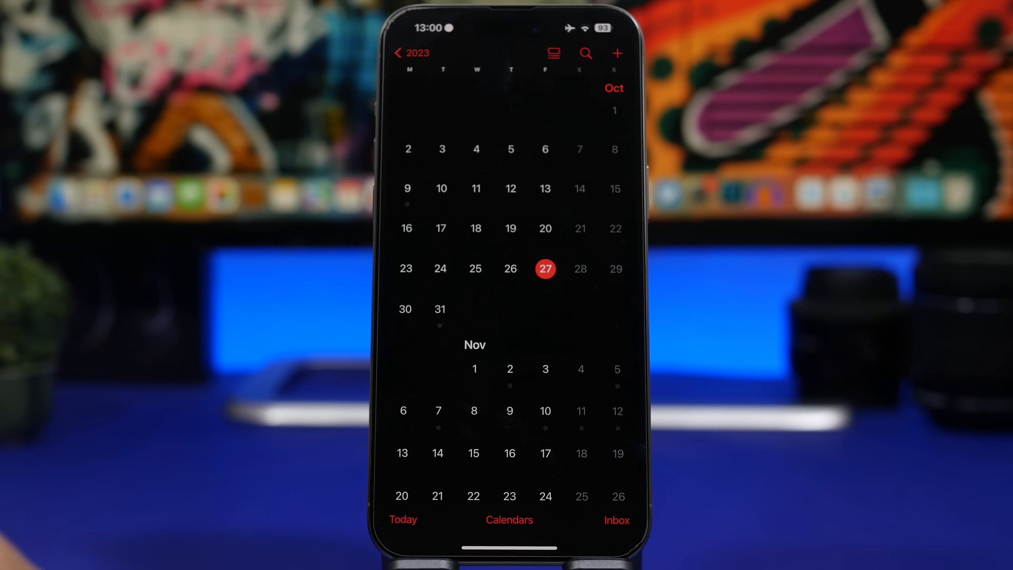
scroll(down, 3)
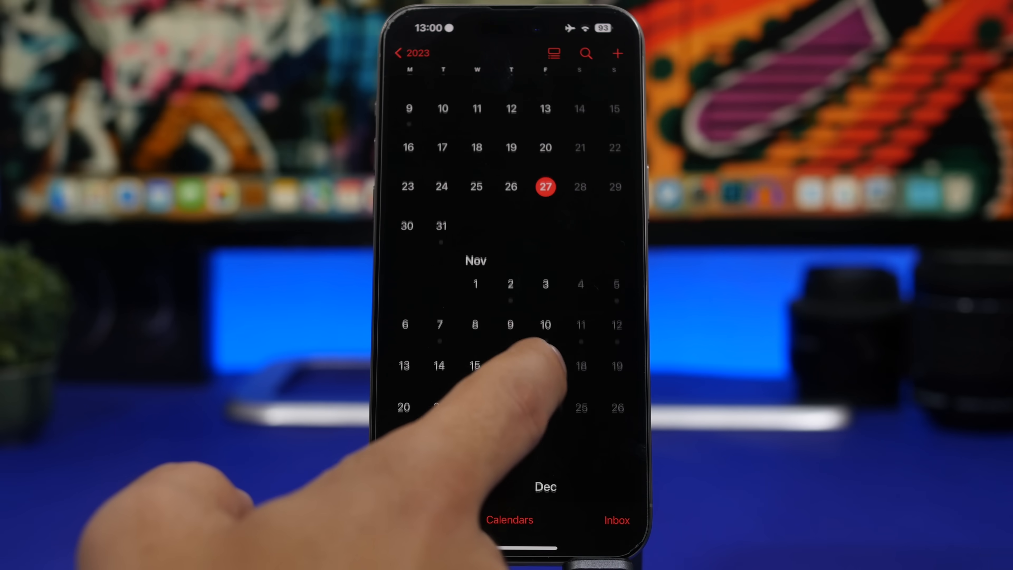